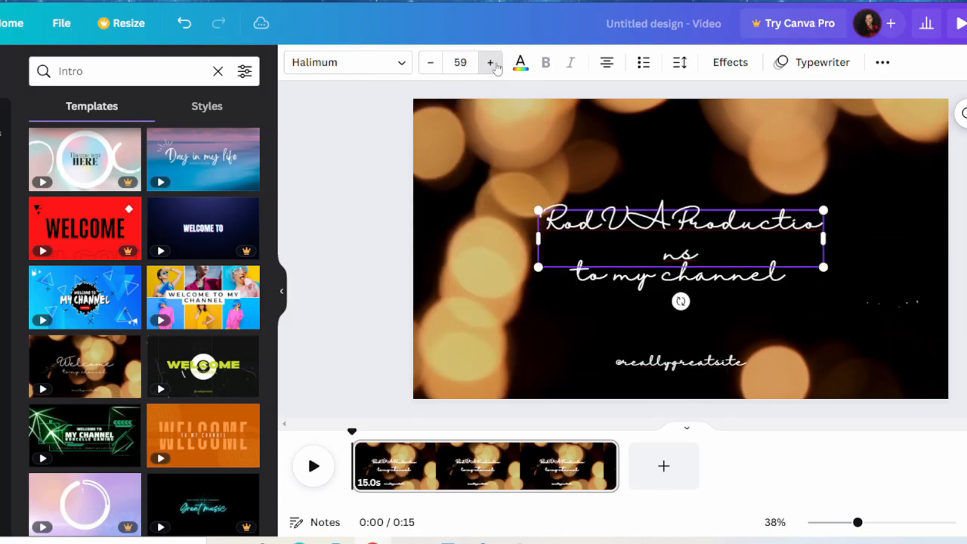
# Enlarge the RodVAProductions title and browse fonts for a gold script style, dismissing the Pro upgrade offer.
pyautogui.click(490, 62)
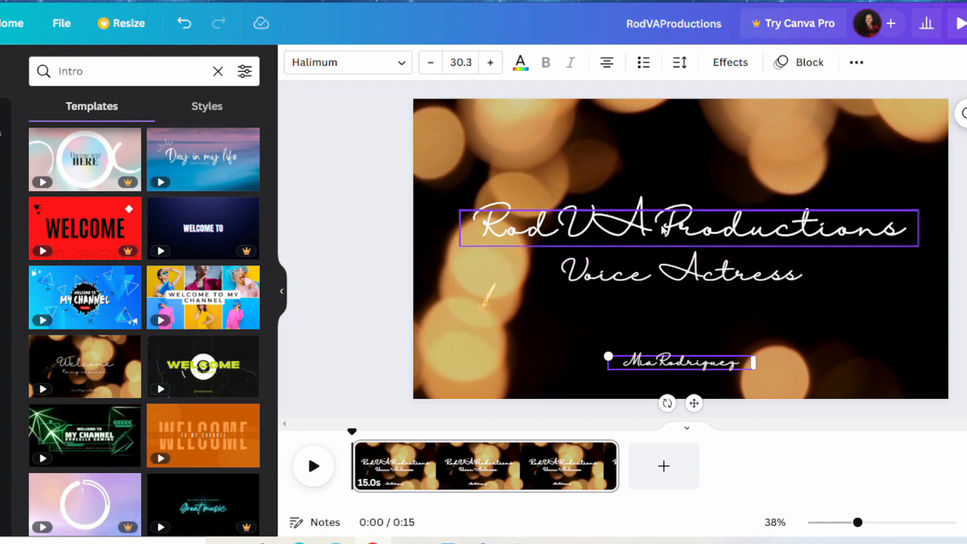
pyautogui.click(348, 62)
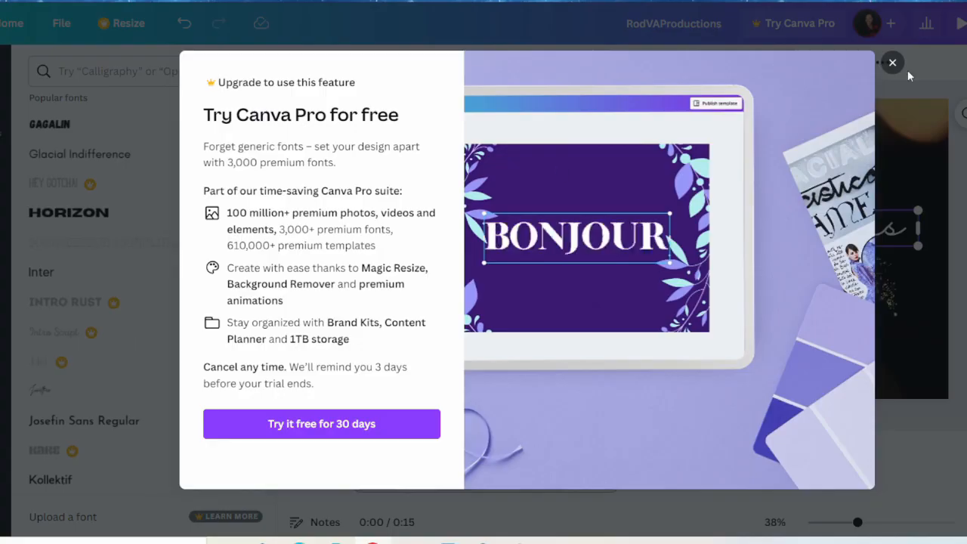
pyautogui.click(892, 62)
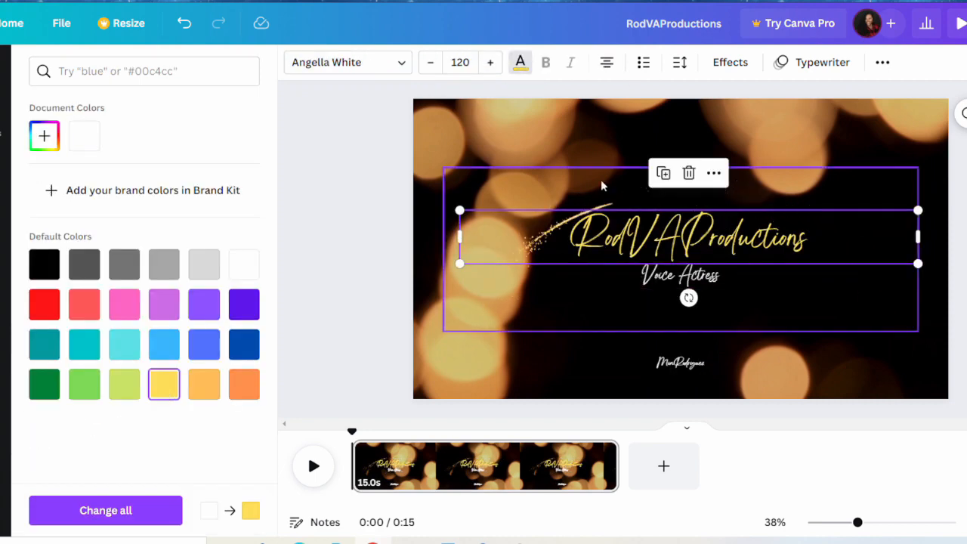
# Apply the Neon text effect to the intro title.
pyautogui.click(729, 62)
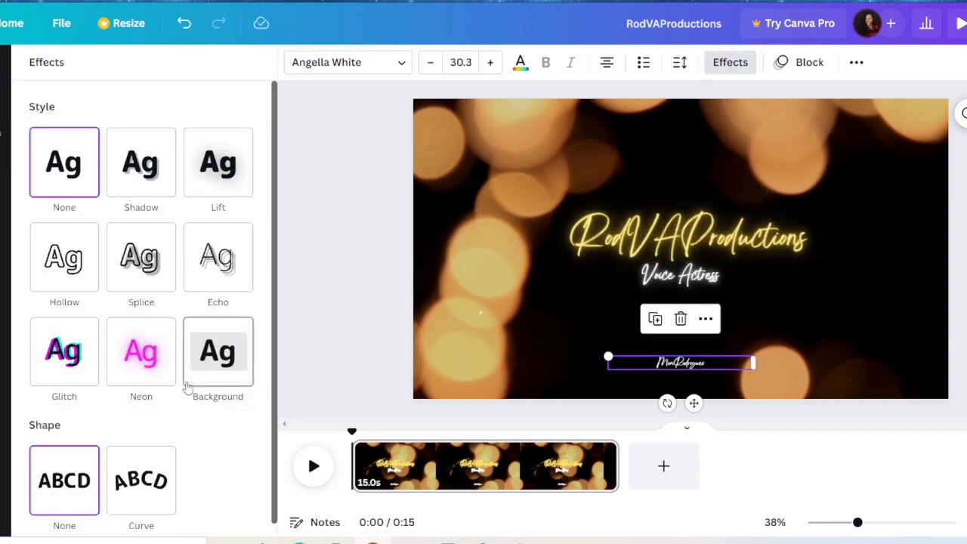
pyautogui.click(141, 351)
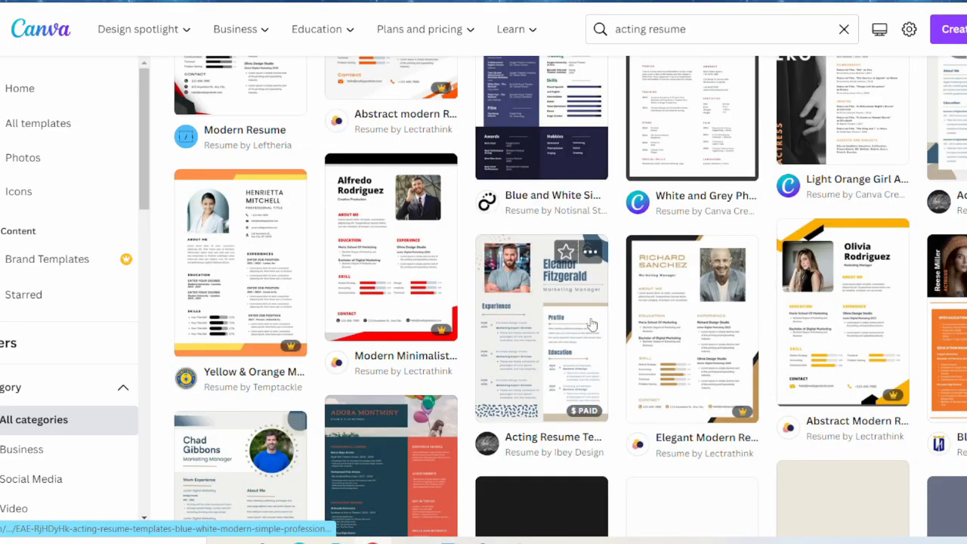
# Search 'voice over resume' and pick the purple-and-orange resume template to customize.
pyautogui.write('voice over resume')
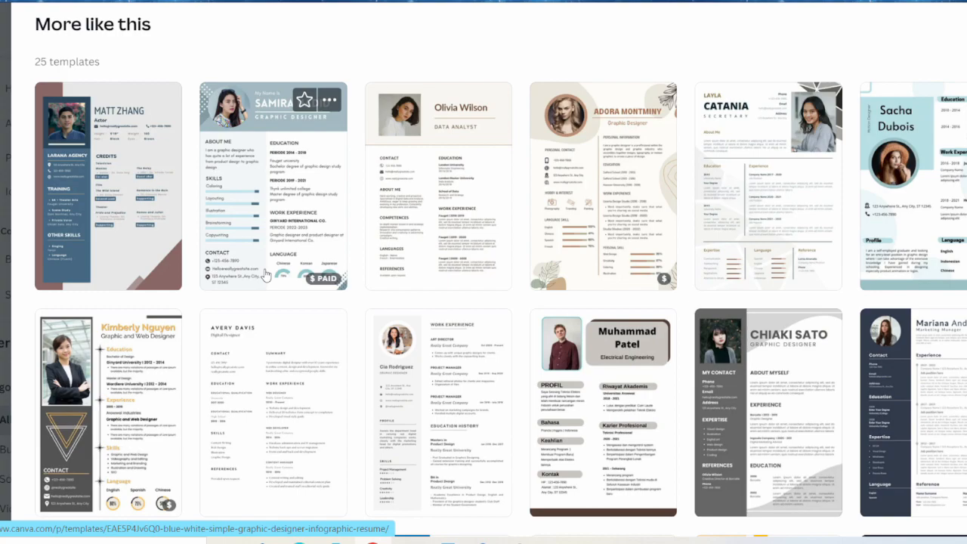
pyautogui.scroll(-3)
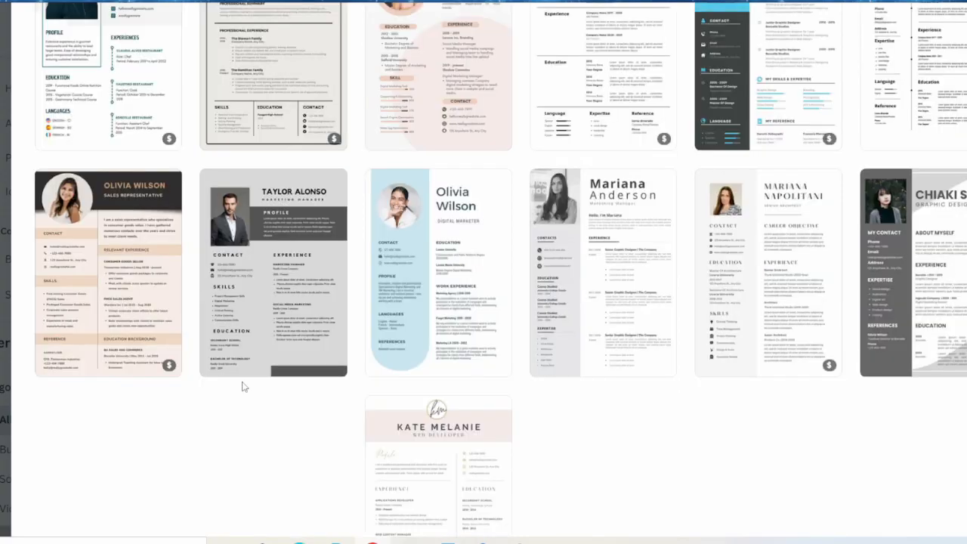
pyautogui.click(438, 273)
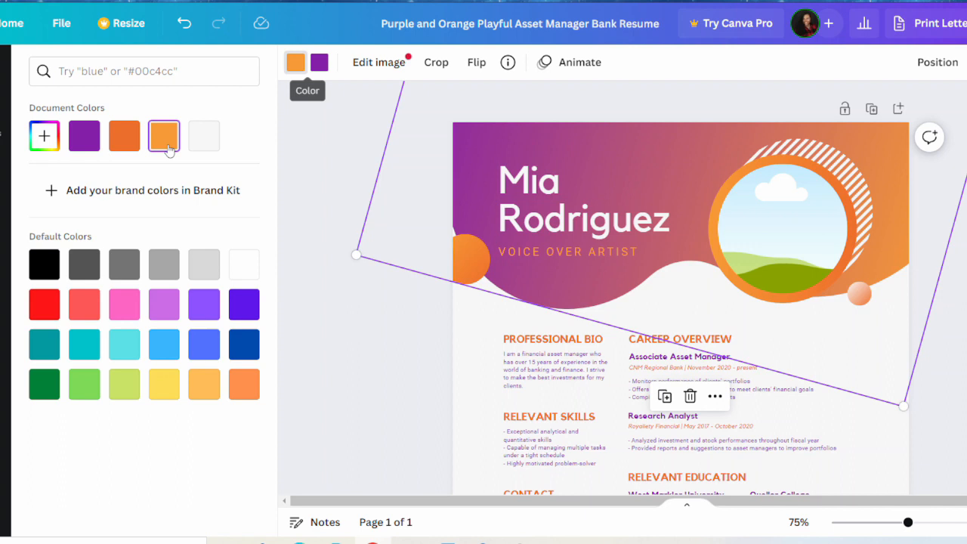
# Recolour the orange header shape to match the dark red and black scheme.
pyautogui.click(44, 136)
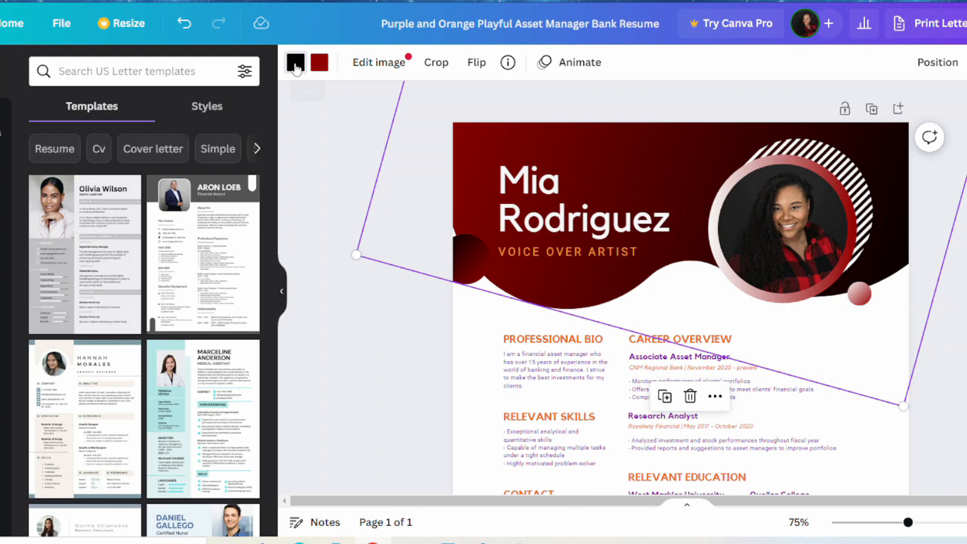
# Recolour a page shape with a photo colour and start adding new text to the cleared body.
pyautogui.click(295, 62)
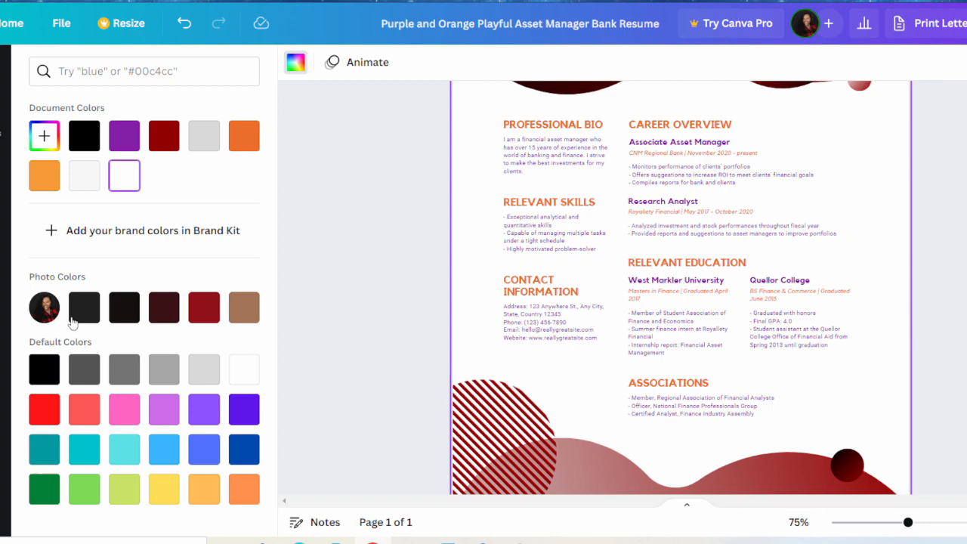
pyautogui.click(44, 370)
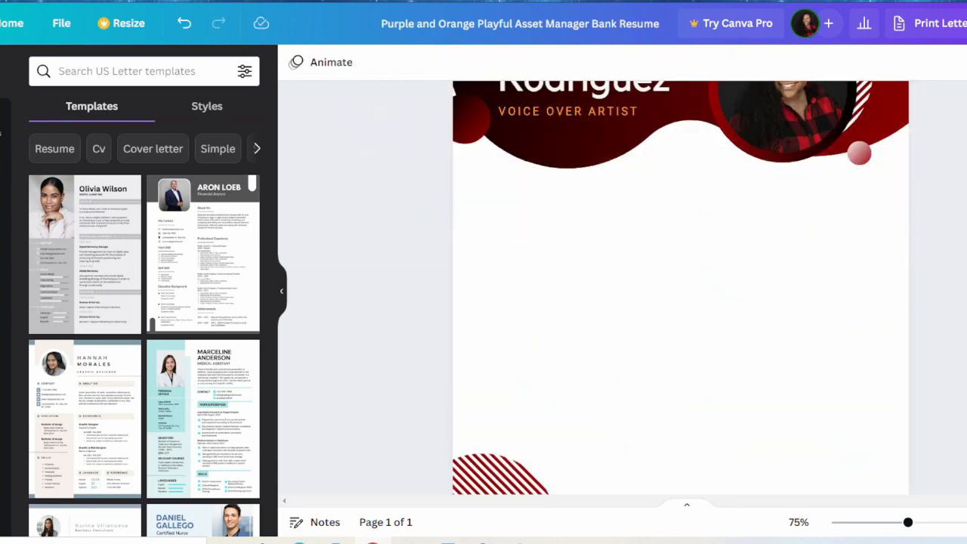
pyautogui.click(143, 113)
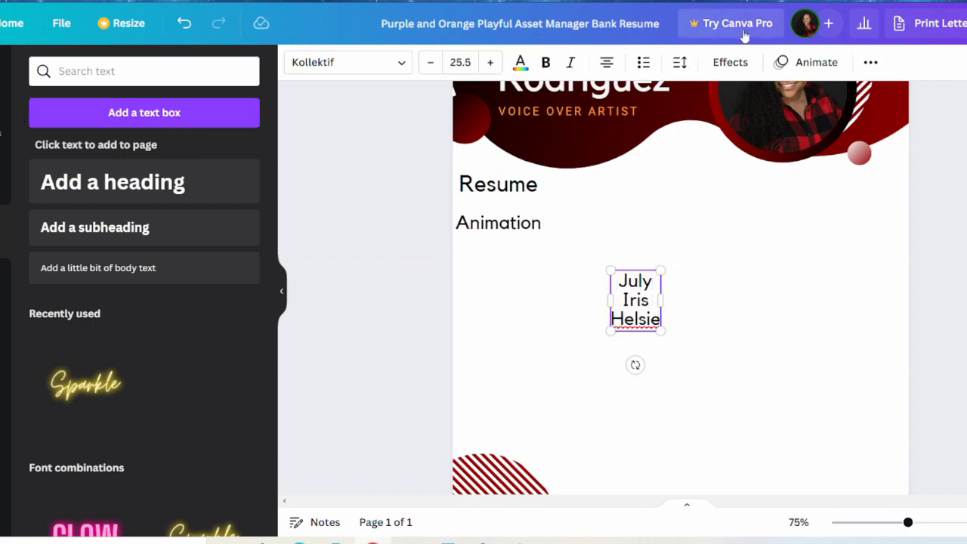
# Add Renee to the names column and select the Animation heading for adjustment.
pyautogui.write('Renee')
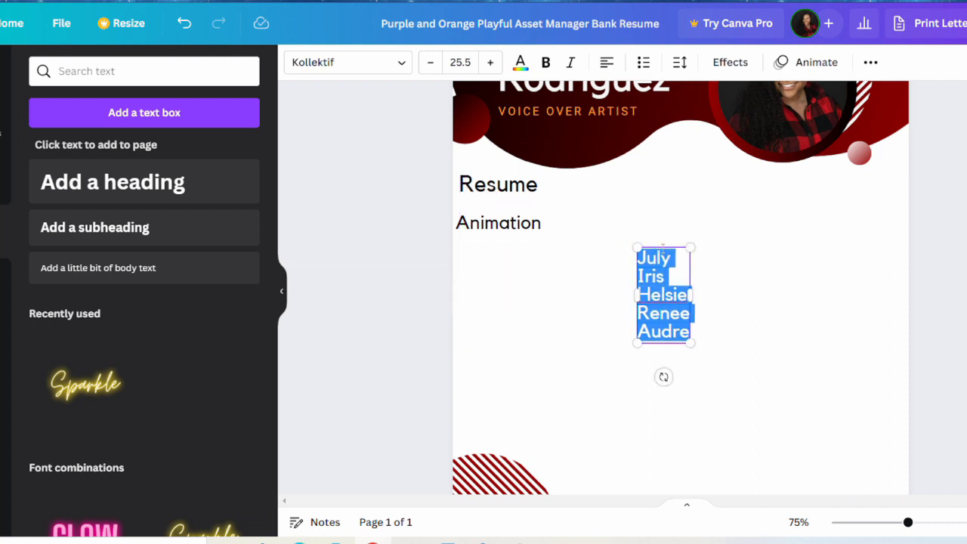
pyautogui.click(430, 62)
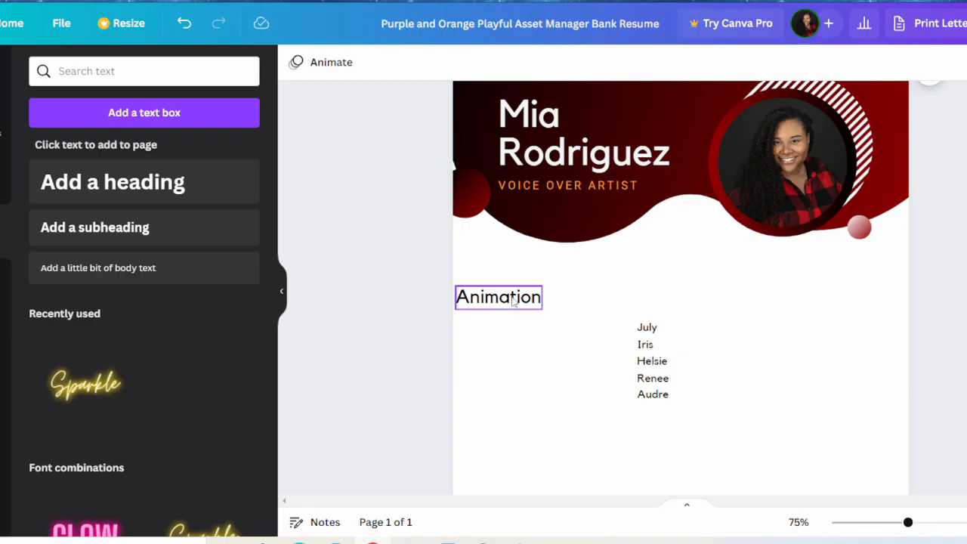
pyautogui.click(657, 369)
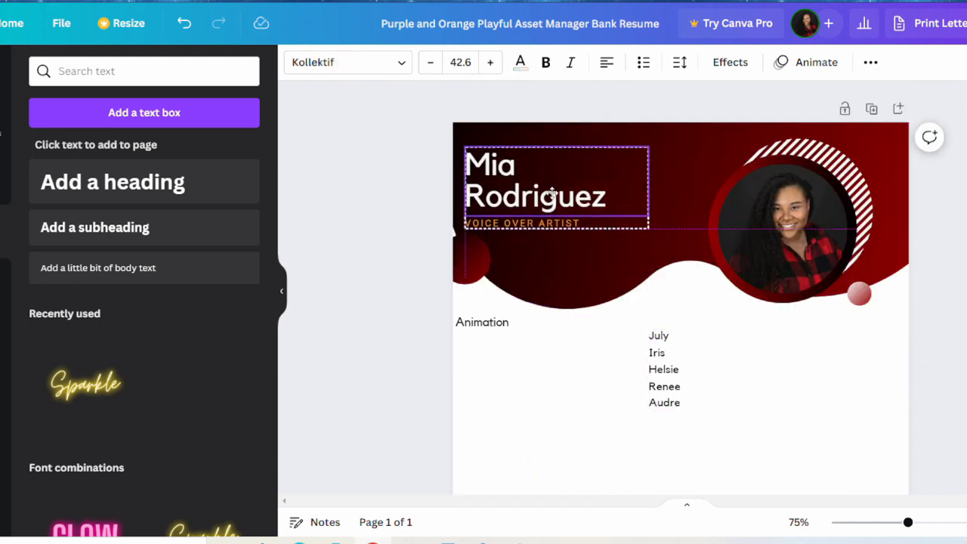
pyautogui.click(786, 227)
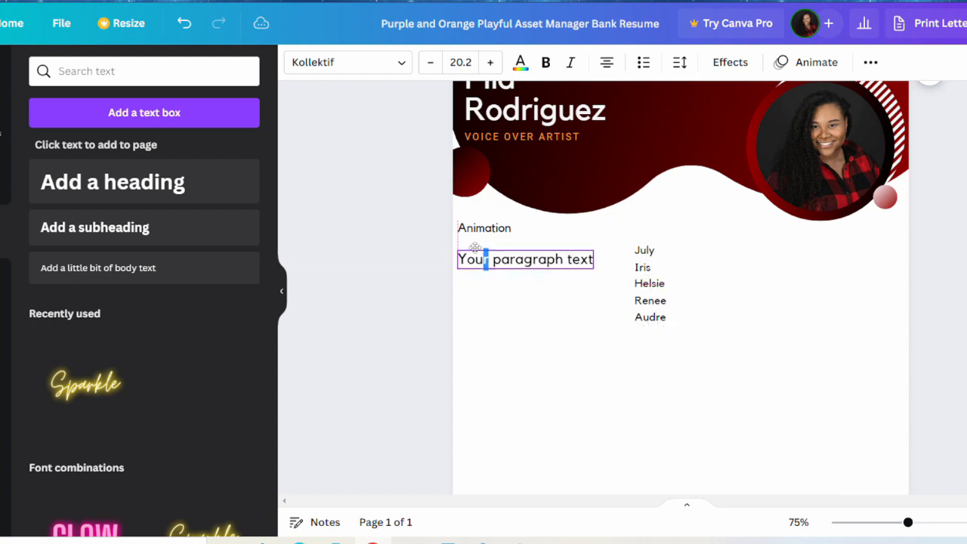
# Enter project titles The Booster Troop, Submersed, Mike and the studio credits column under Animation.
pyautogui.write('The Booster Troop')
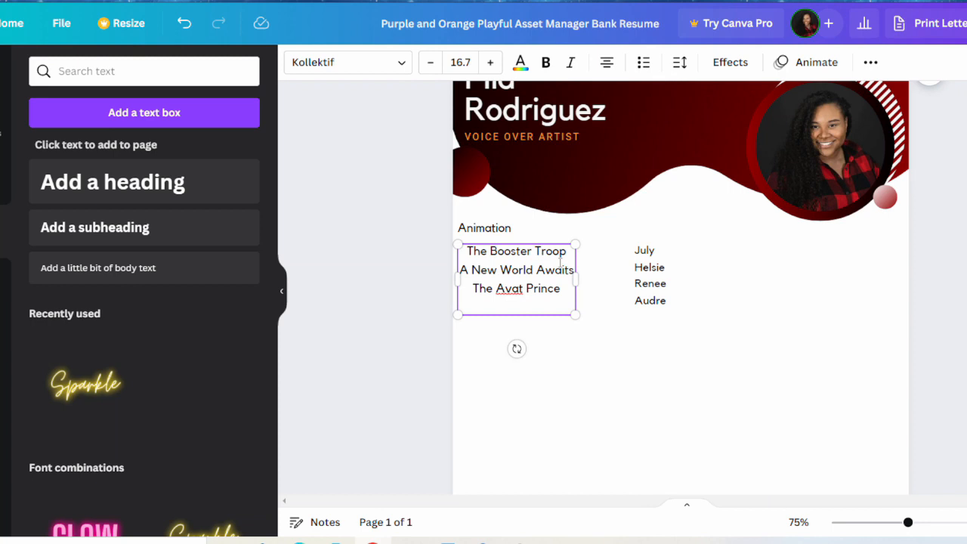
pyautogui.write('Submersed')
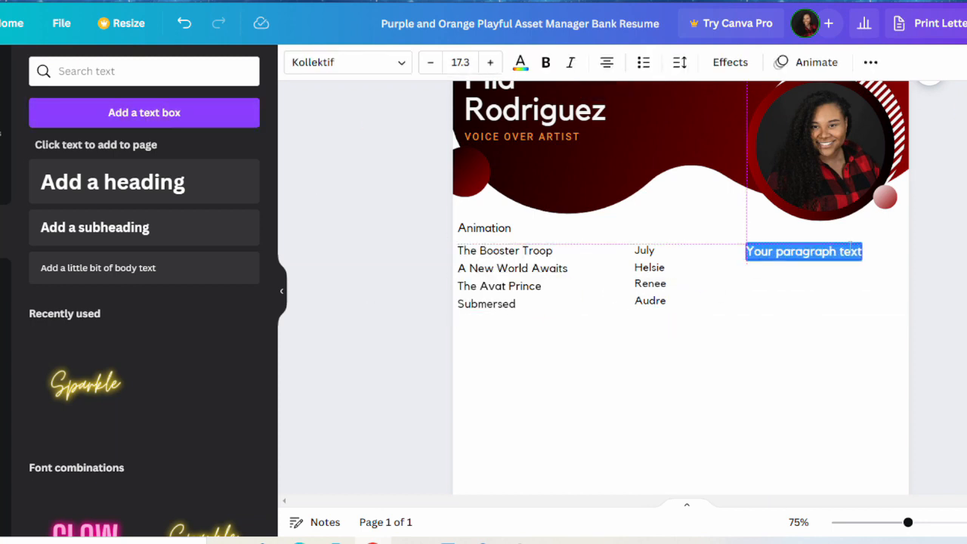
pyautogui.write('Mike')
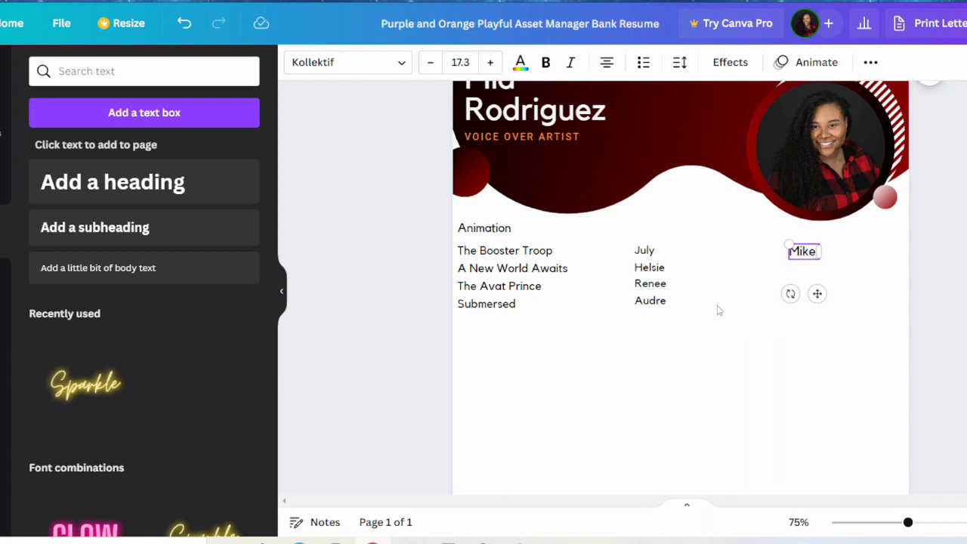
pyautogui.write('The booster Troop Fortshorts MVP TV Olivia Kowalsky')
pyautogui.write('Video Game')
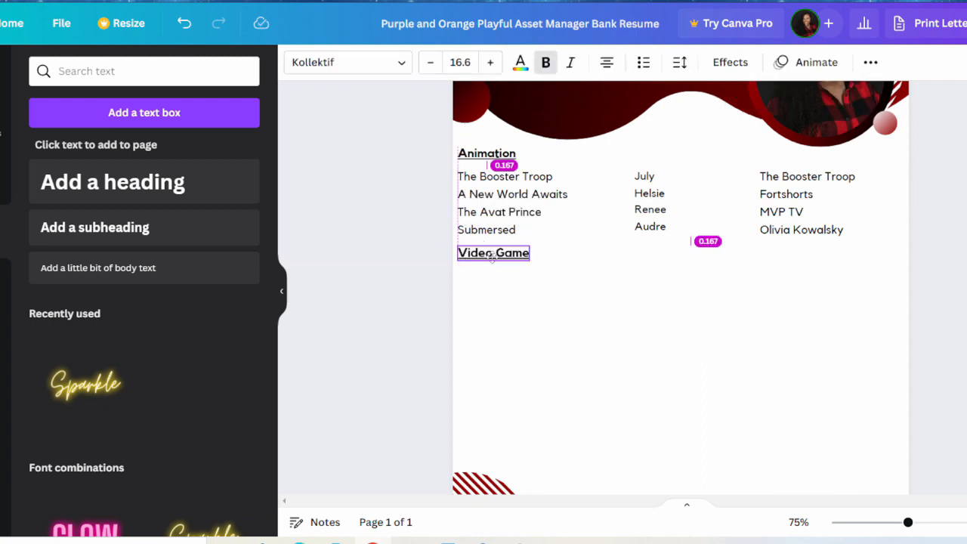
# Select the Video Game heading and resize the Animation titles column to fit.
pyautogui.click(461, 62)
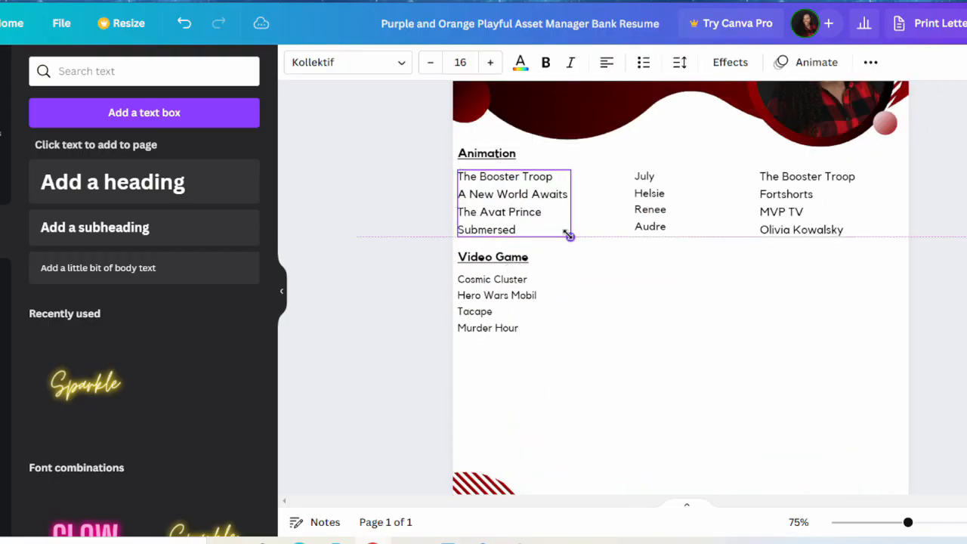
pyautogui.moveTo(569, 236); pyautogui.dragTo(566, 232)
pyautogui.write('Commercial')
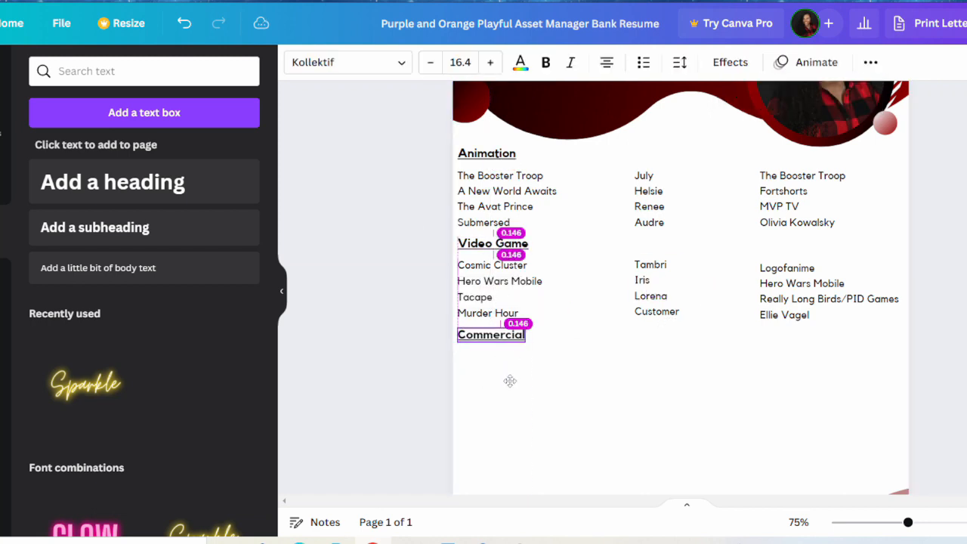
pyautogui.click(680, 181)
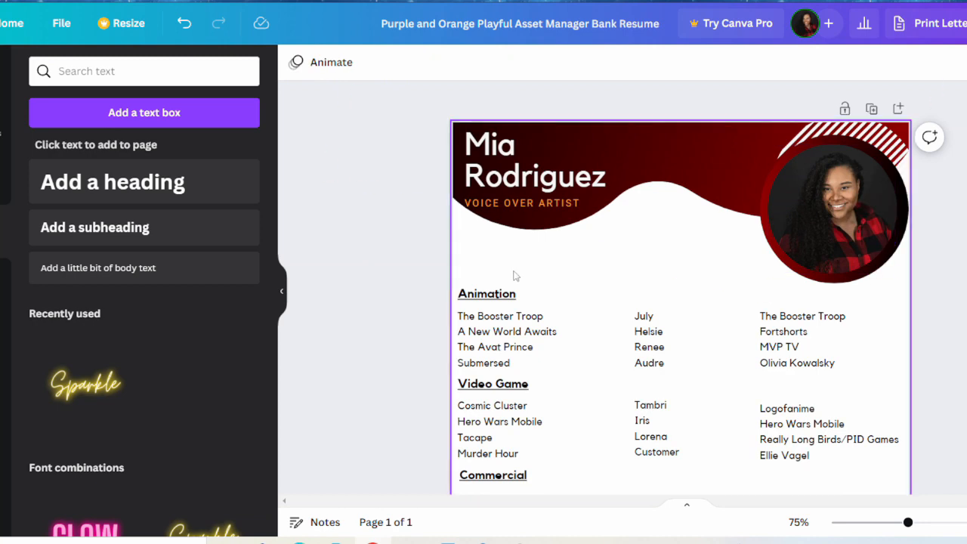
# Line up the Animation credit columns and reposition the Video Game heading beneath them.
pyautogui.click(801, 317)
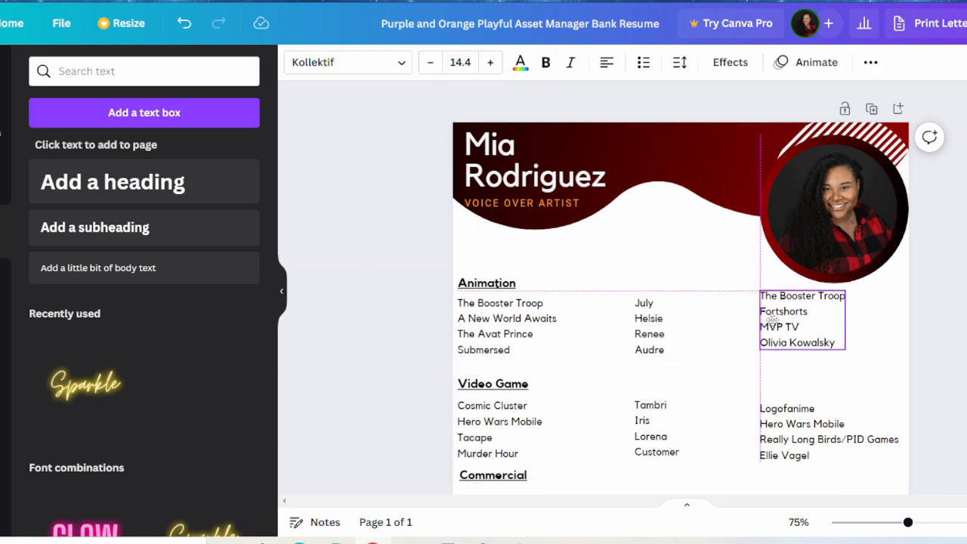
pyautogui.click(832, 197)
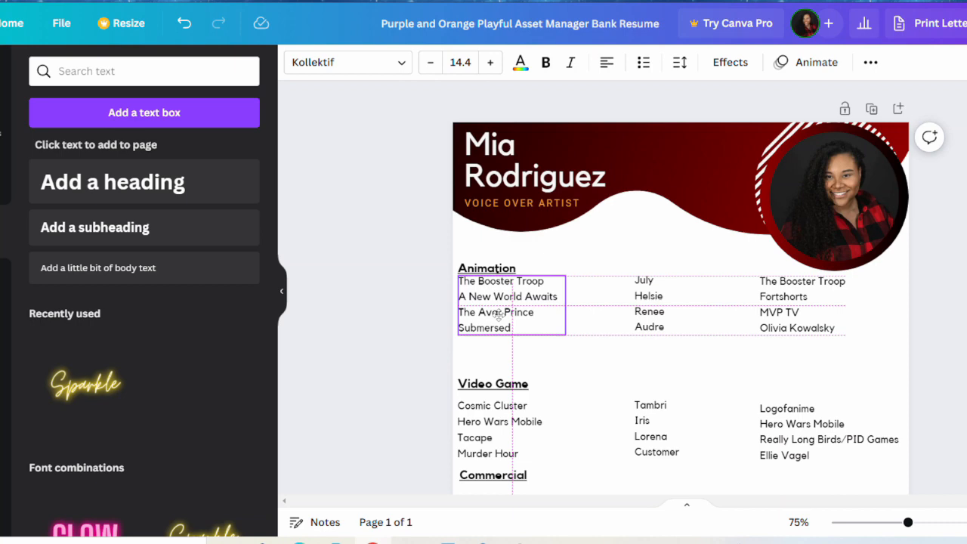
pyautogui.click(832, 197)
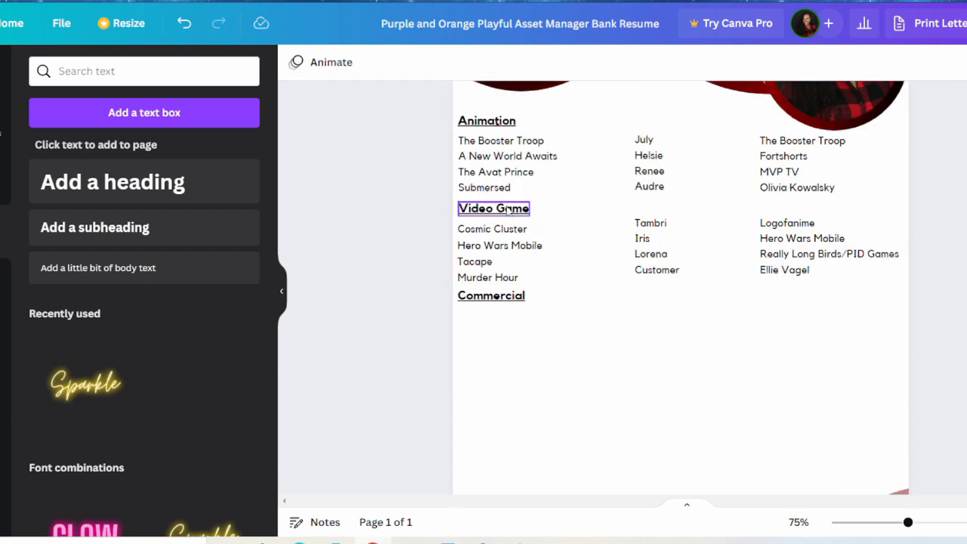
pyautogui.click(578, 332)
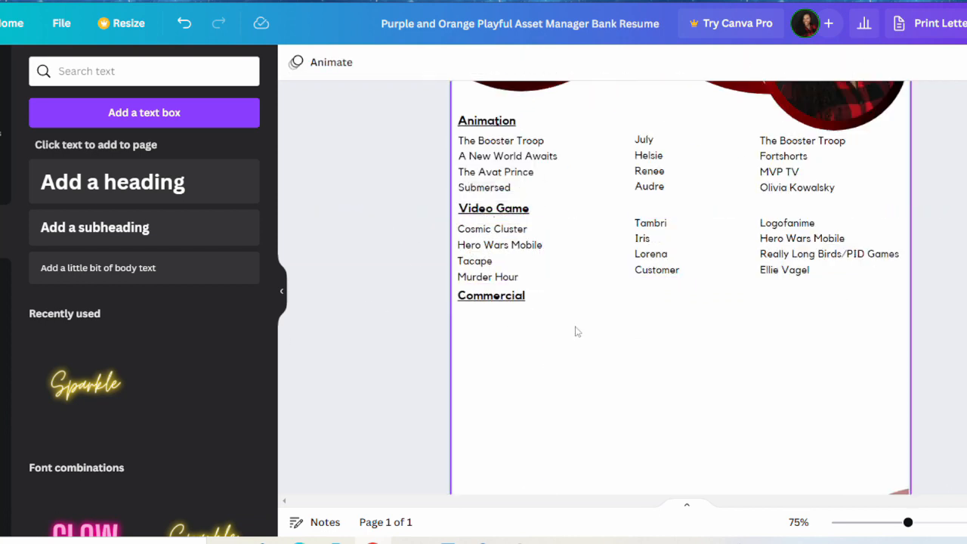
pyautogui.click(652, 254)
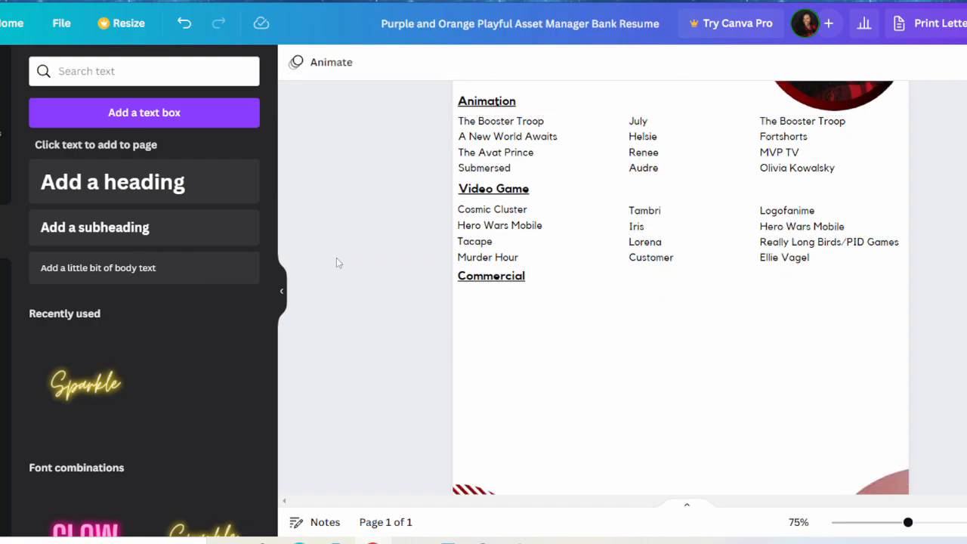
pyautogui.scroll(-3)
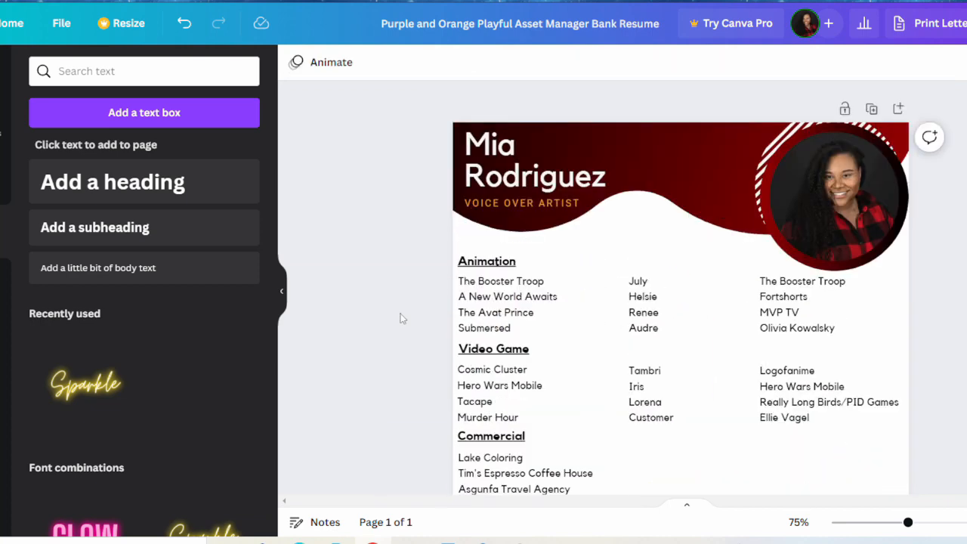
pyautogui.click(534, 159)
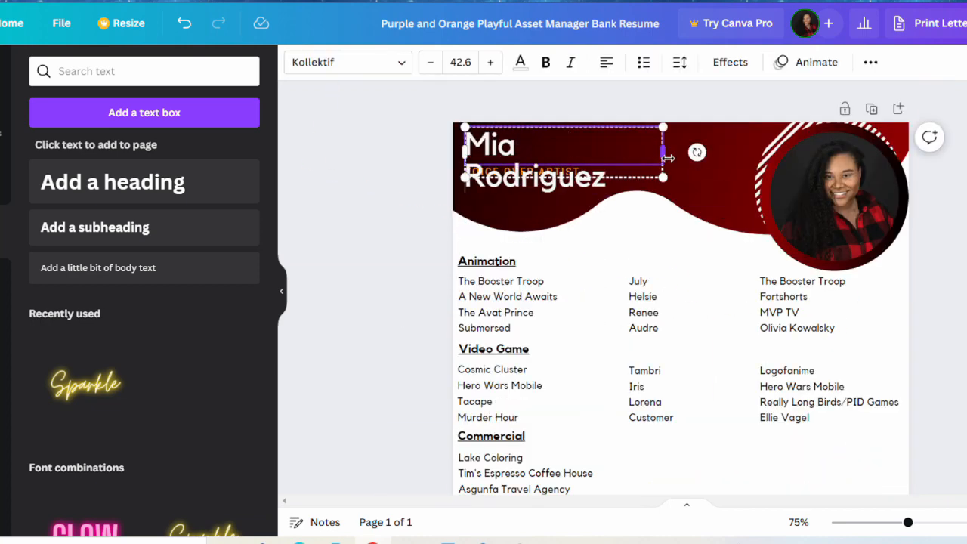
pyautogui.click(831, 185)
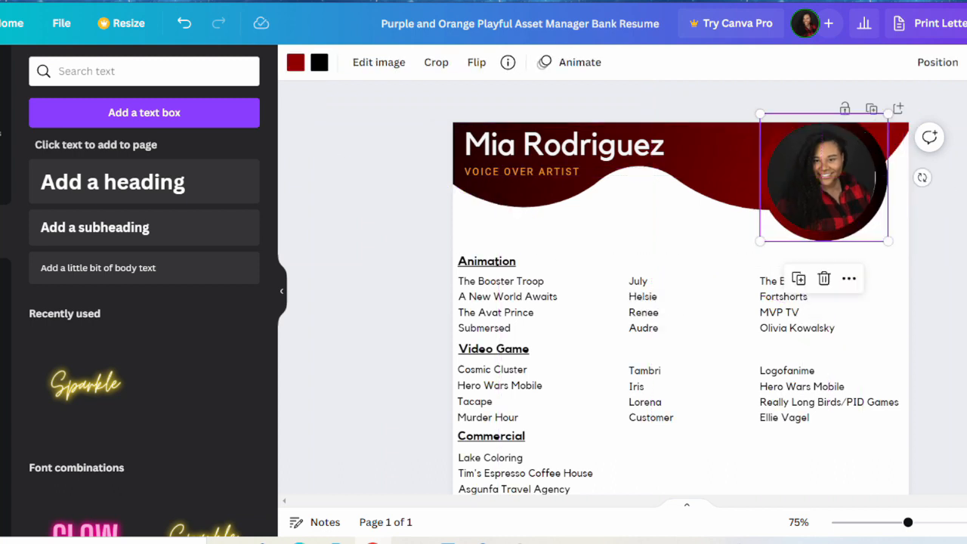
pyautogui.click(506, 302)
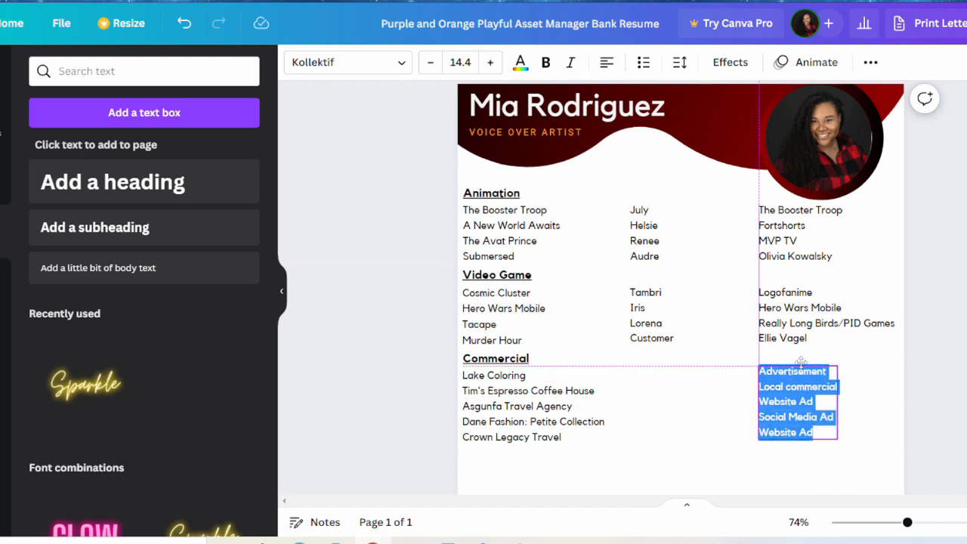
# Align the podcast title and name lists and place the Michaela Laws producer list in the third column.
pyautogui.scroll(-3)
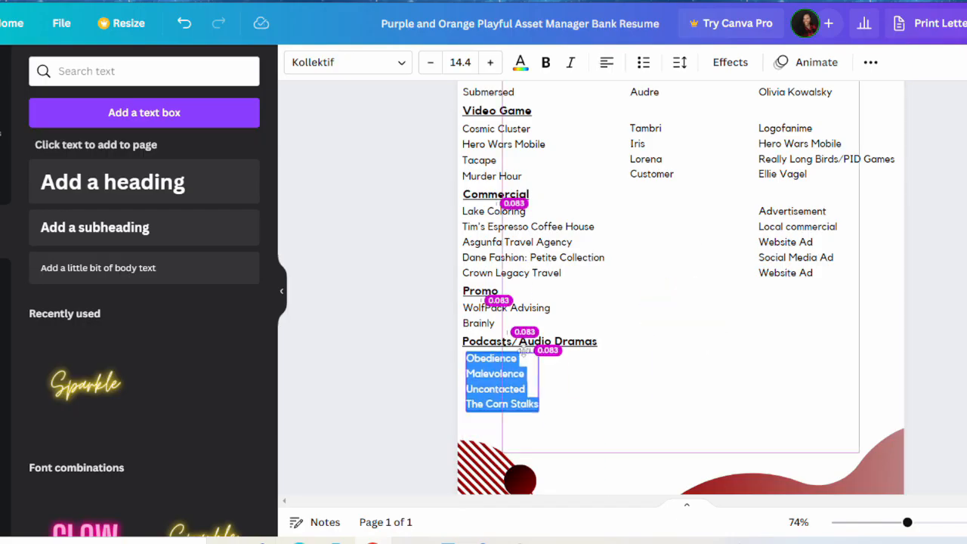
pyautogui.click(461, 62)
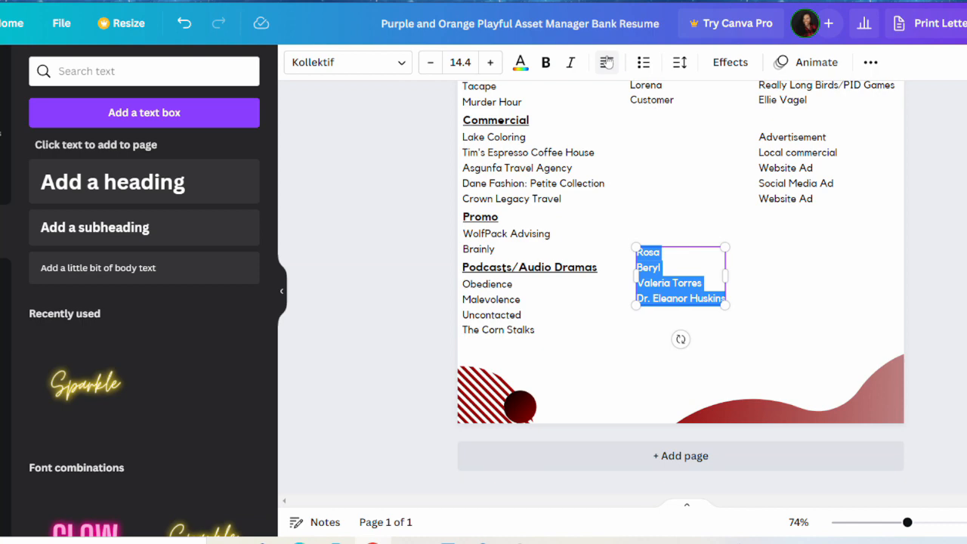
pyautogui.click(461, 62)
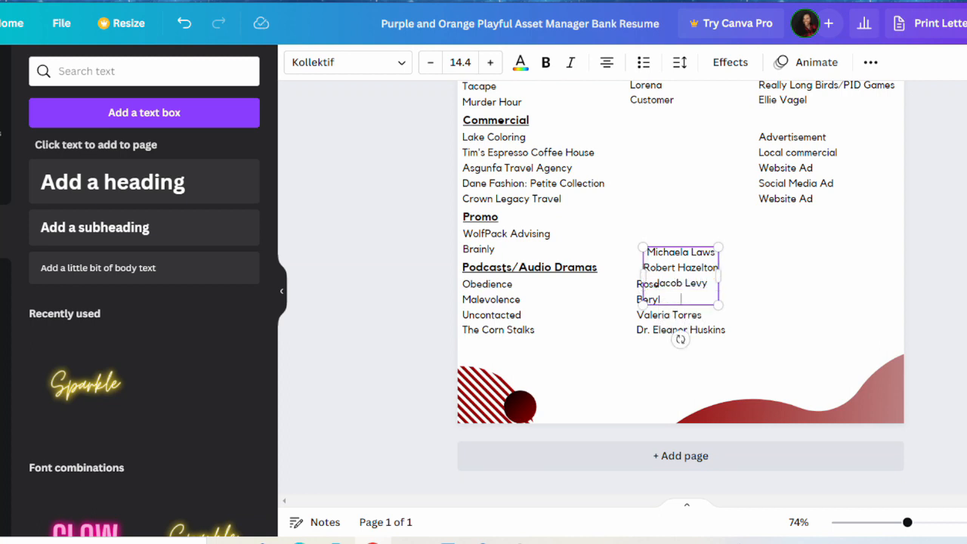
pyautogui.moveTo(681, 284); pyautogui.dragTo(801, 306)
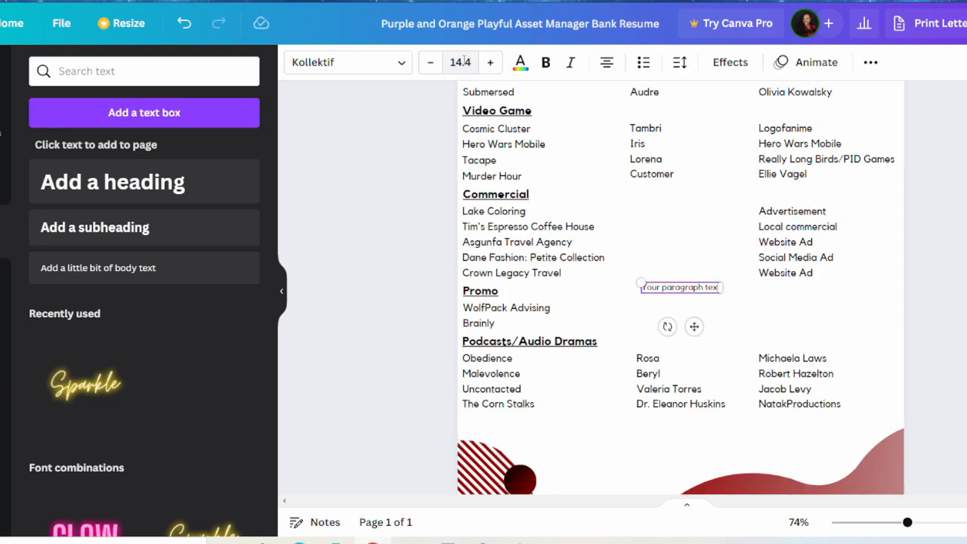
# List Website Ad and App Advertisement under Promo, then select the Training and Special Skills block.
pyautogui.write('WEbis!')
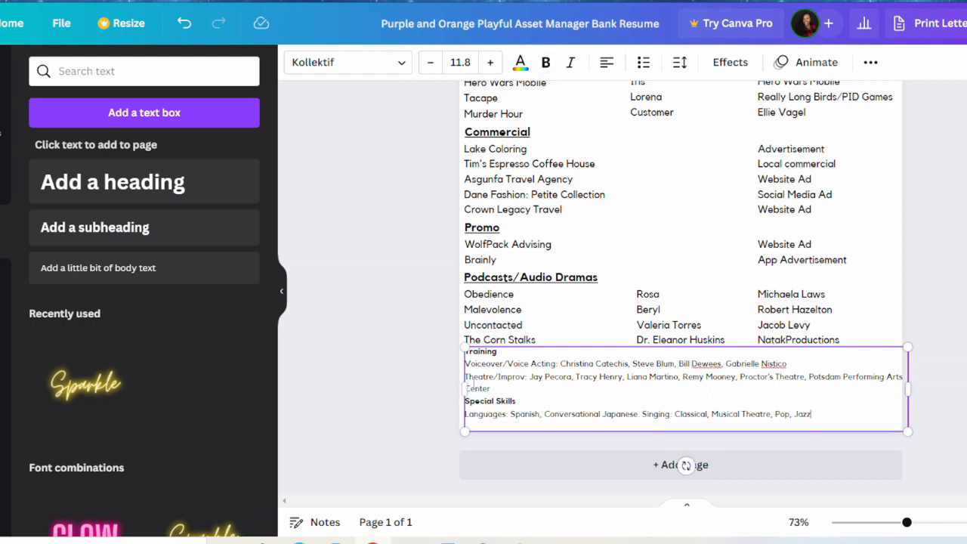
pyautogui.click(408, 383)
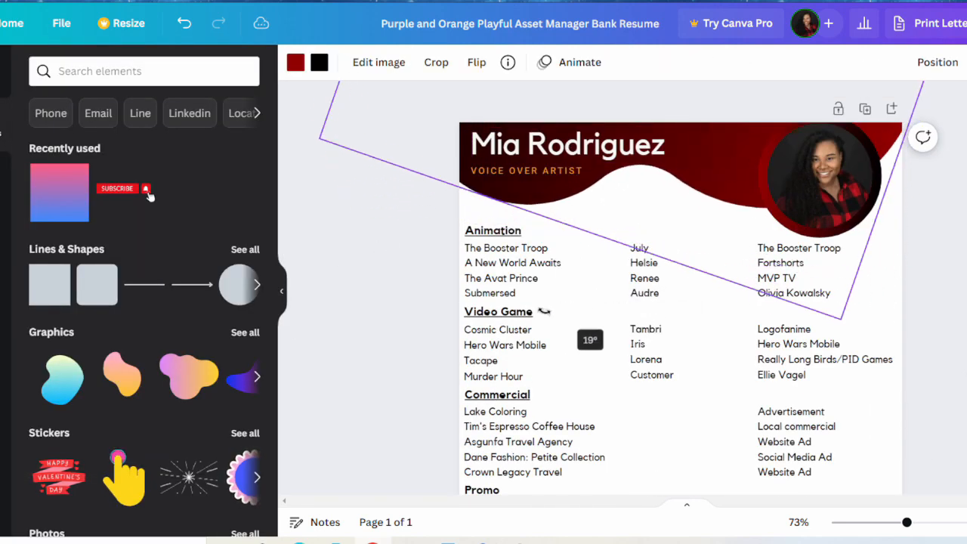
# Shrink the portrait photo and place a Contact block with email and website in the red header.
pyautogui.click(820, 178)
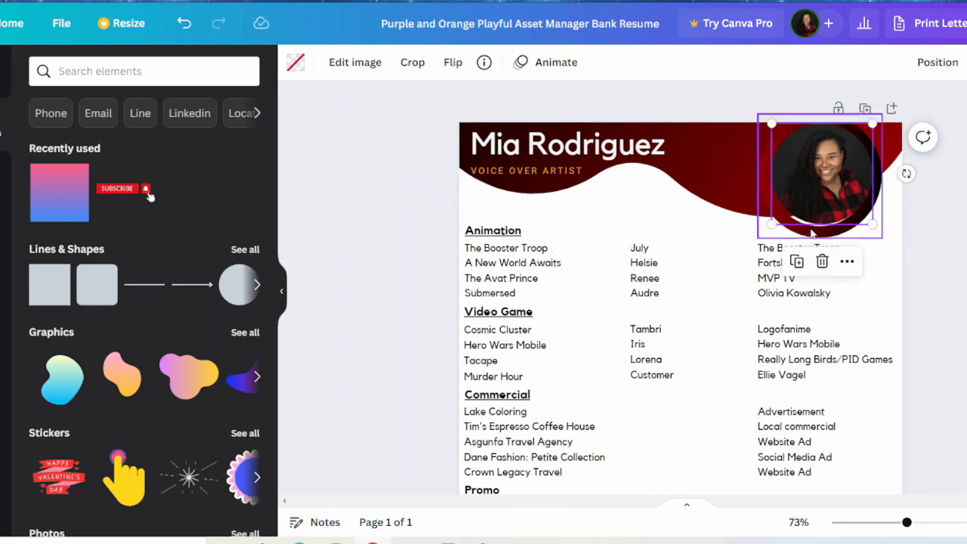
pyautogui.click(421, 234)
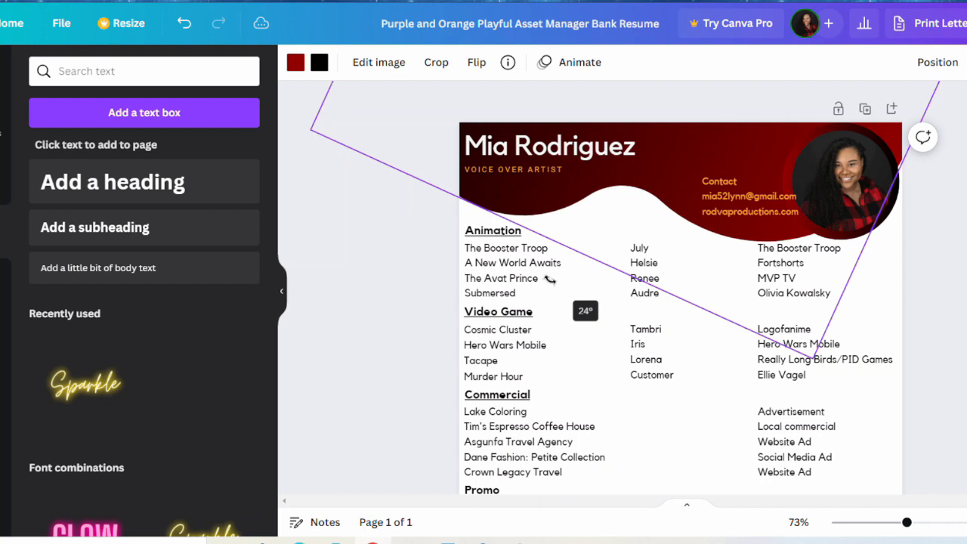
pyautogui.click(733, 151)
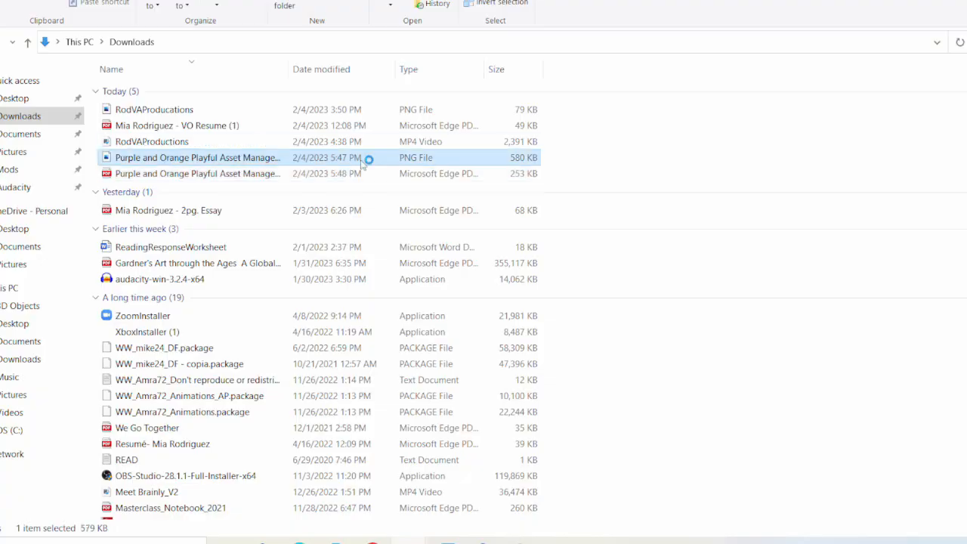
# Preview the latest Purple and Orange Playful Asset Manager PNG from Downloads.
pyautogui.doubleClick(197, 157)
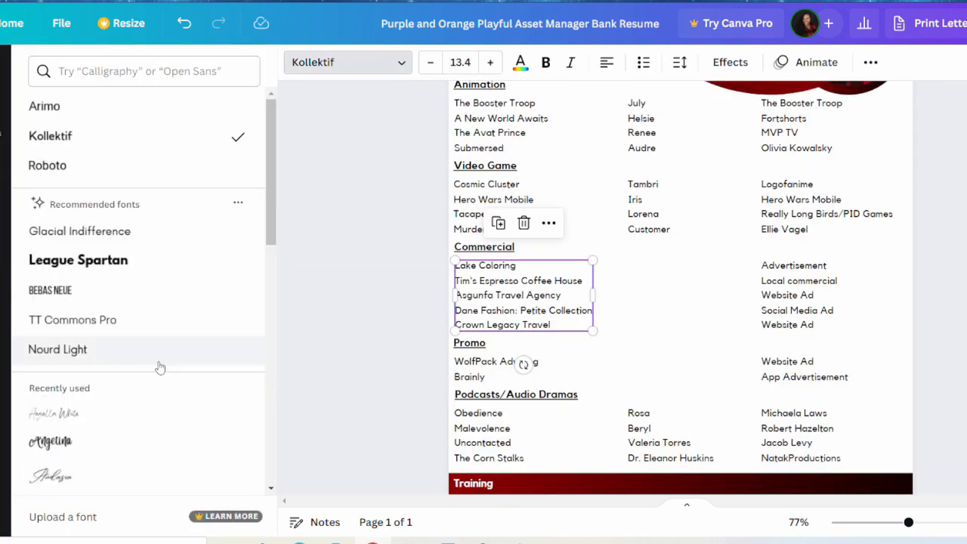
pyautogui.click(58, 349)
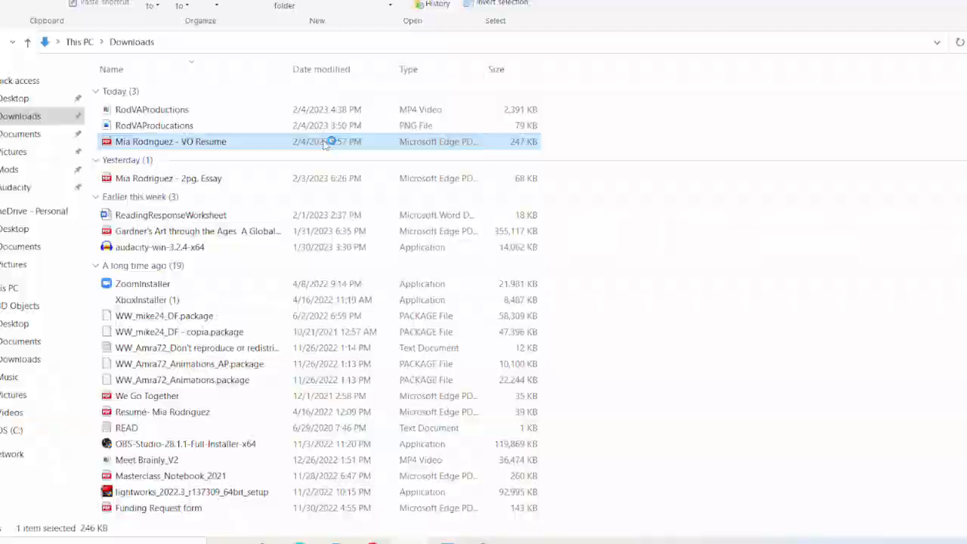
pyautogui.doubleClick(171, 141)
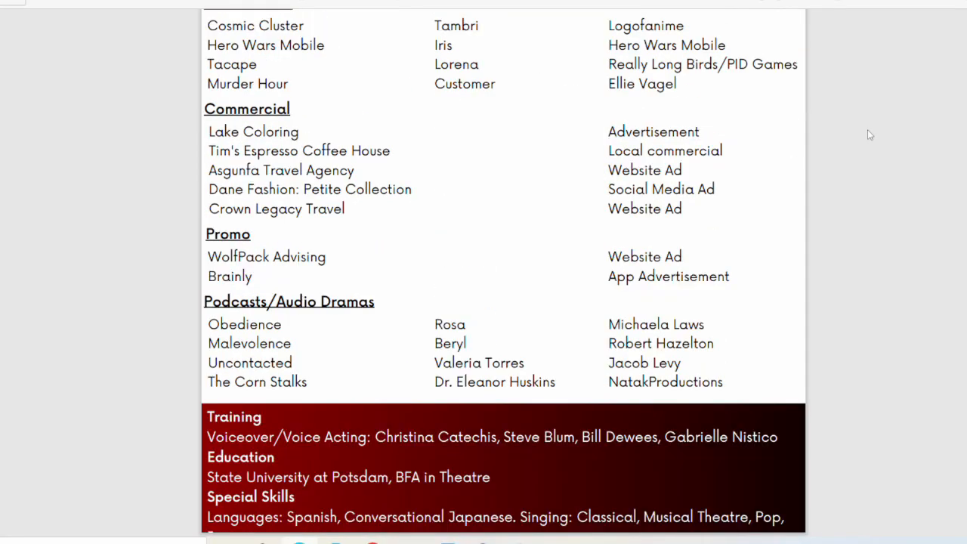